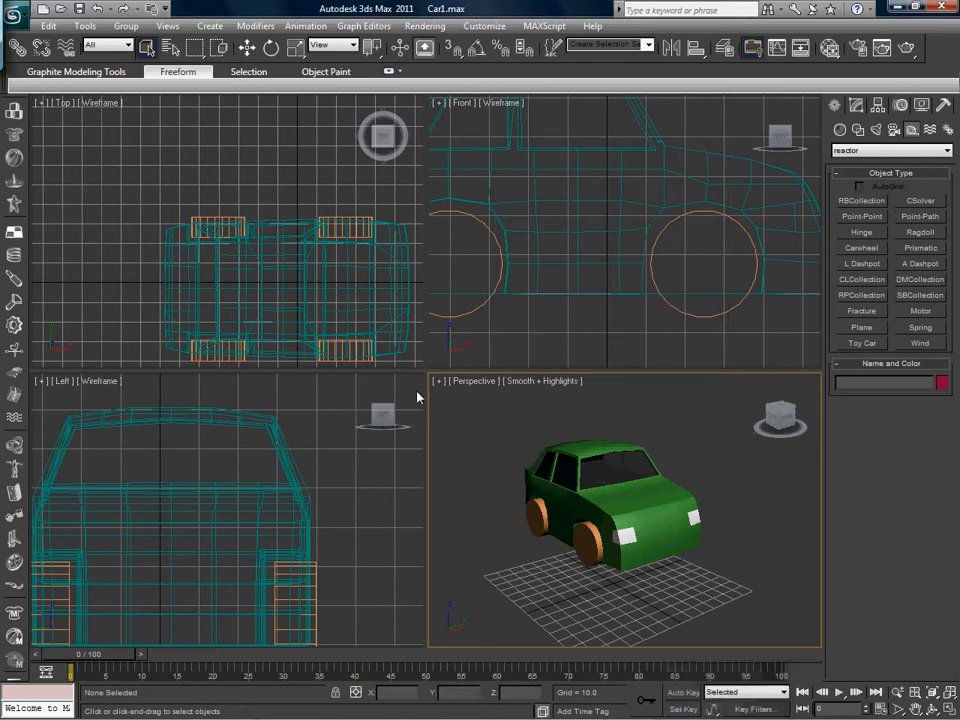
mouse_move(457, 410)
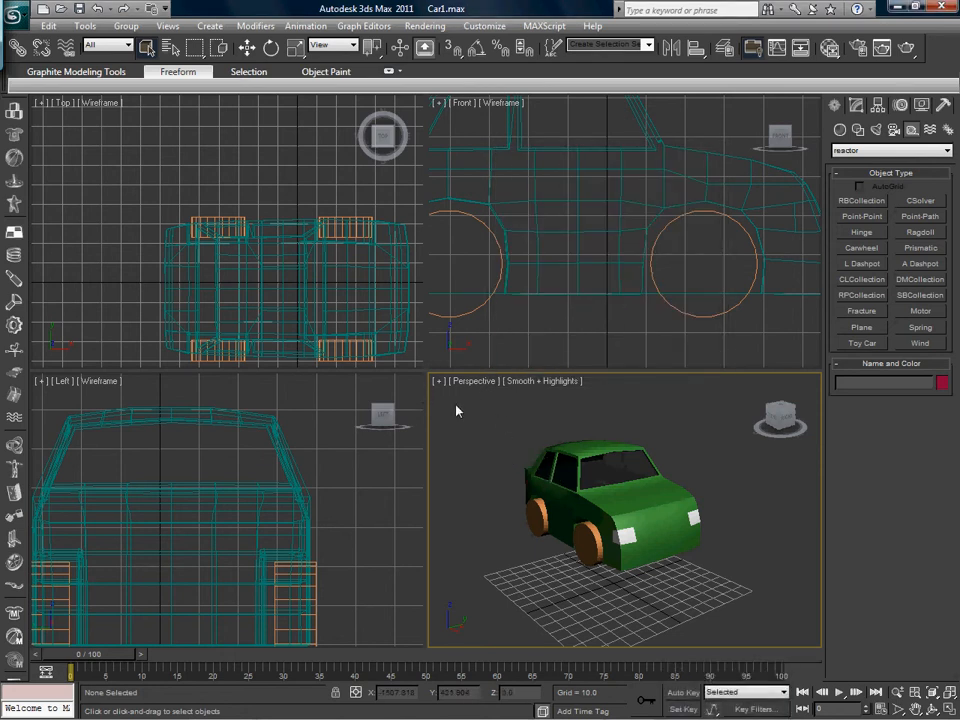
Place a reactor RBCollection and add the ground plane Plane001 to its Rigid Bodies list.
left_click(861, 327)
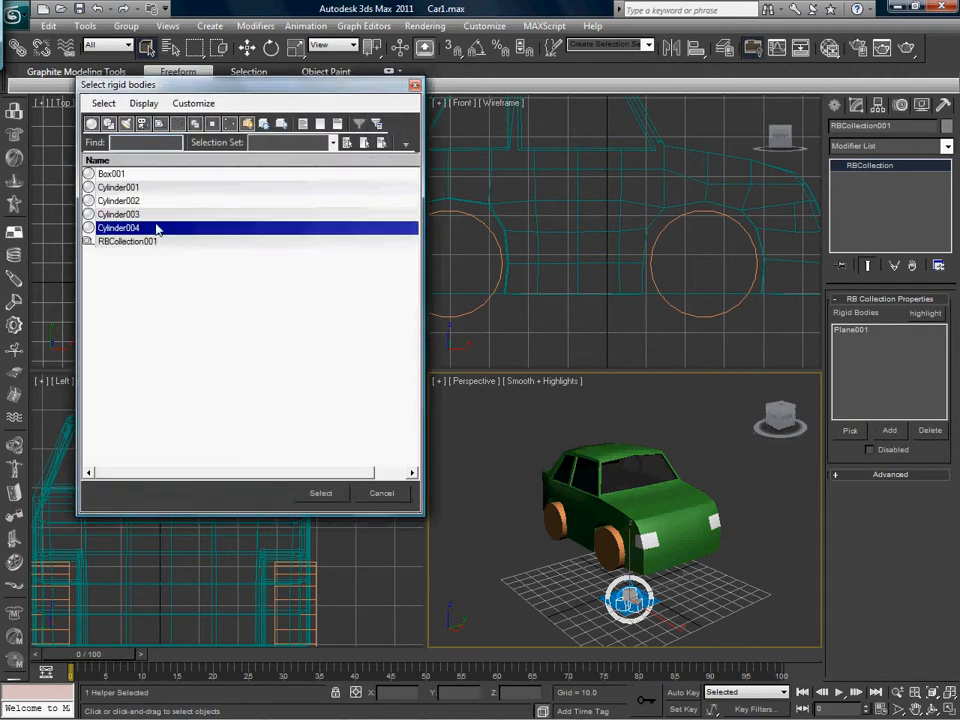
left_click(321, 493)
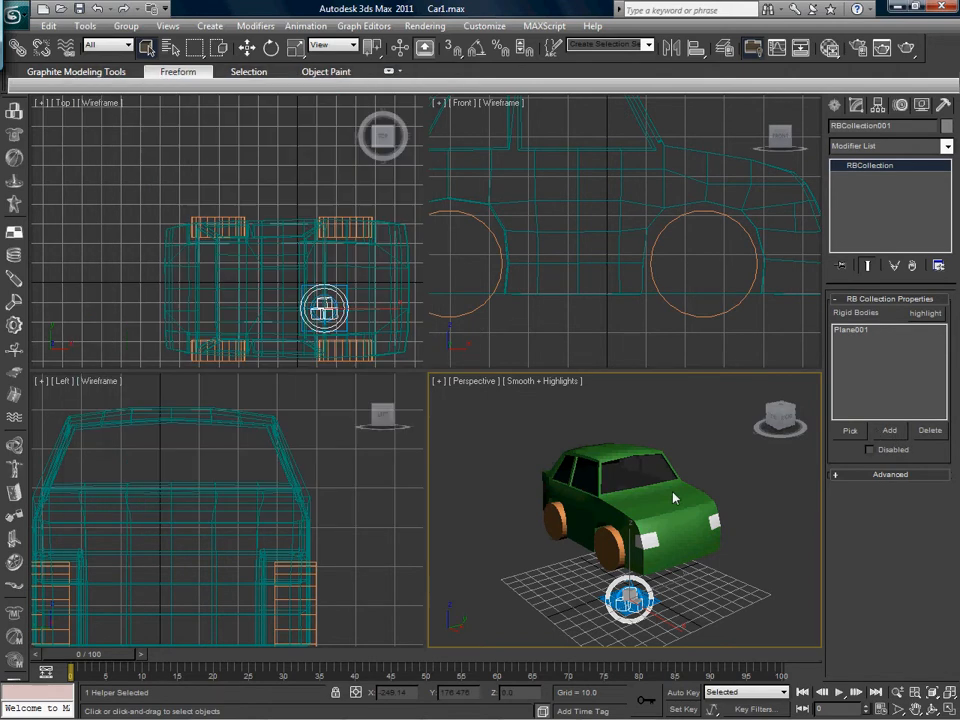
Select the car body Box001 and enter 150 as its reactor mass.
left_click(888, 430)
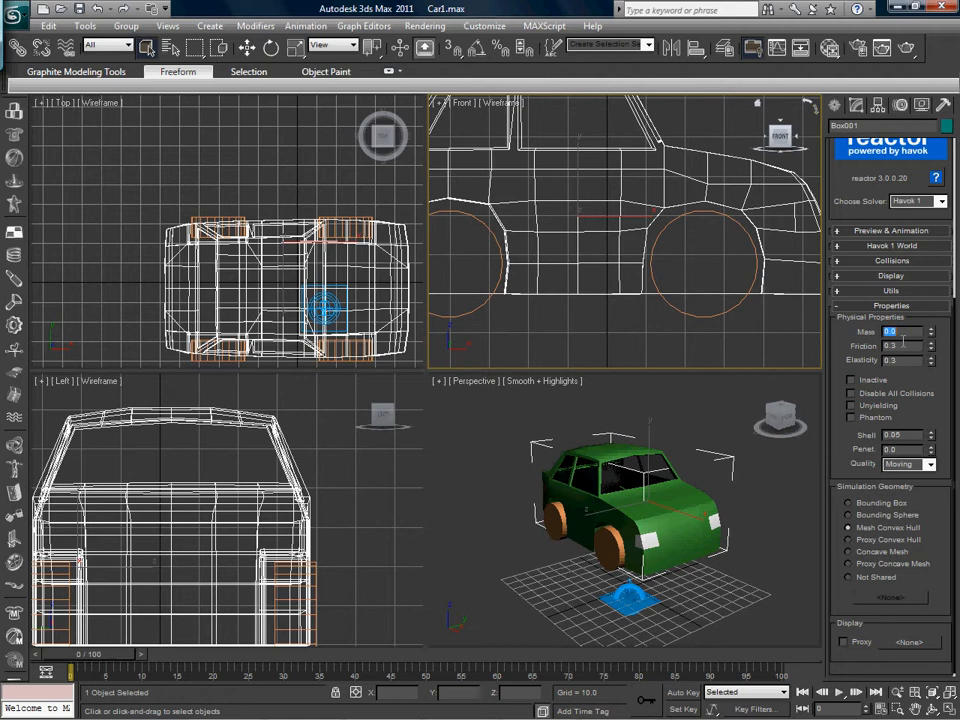
type("15")
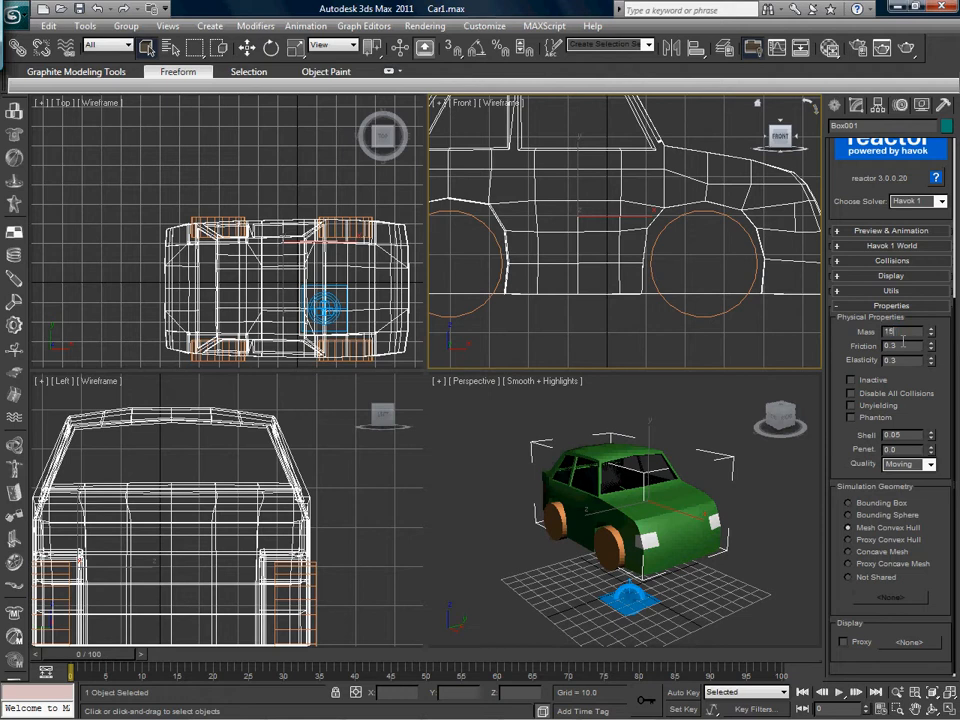
type("150.0")
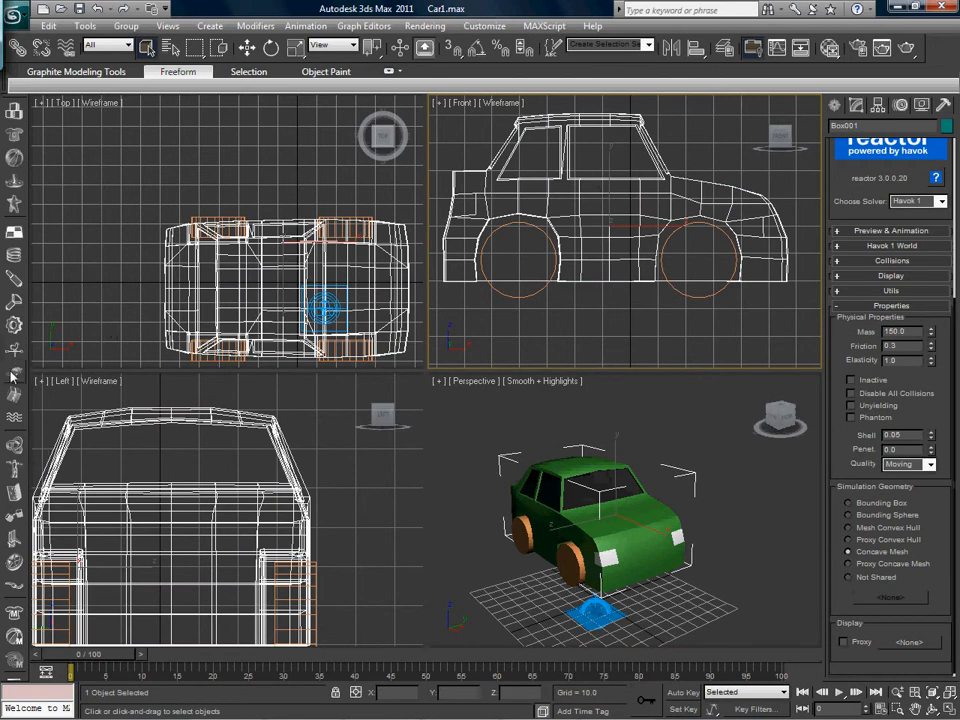
mouse_move(15, 375)
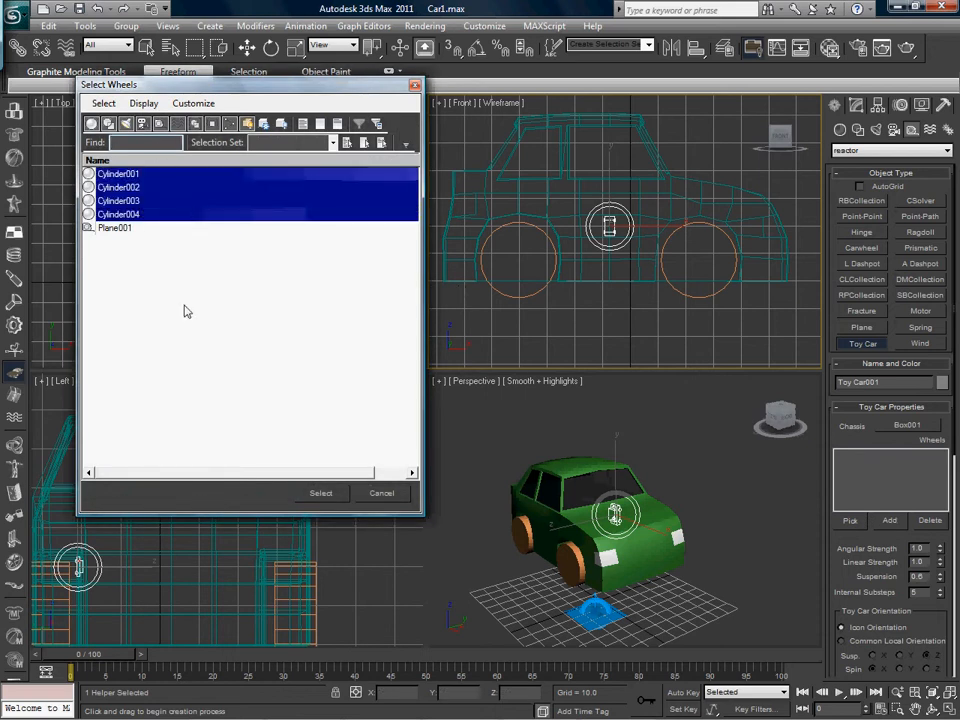
Add Cylinder001–004 as the Toy Car helper's wheels, with Box001 as chassis.
left_click(320, 492)
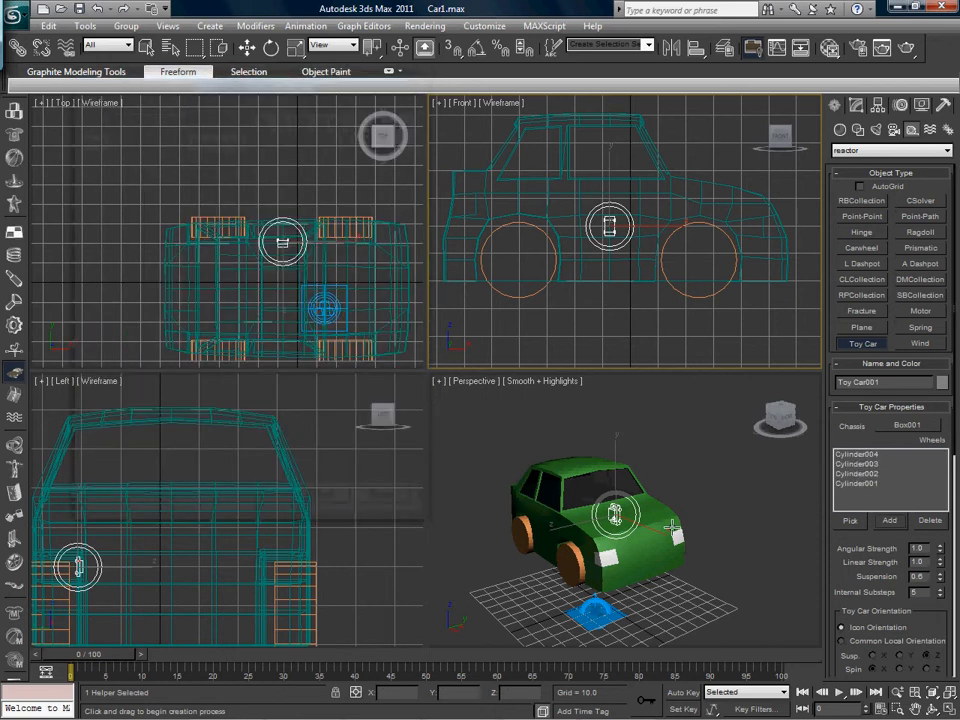
scroll("down", 3)
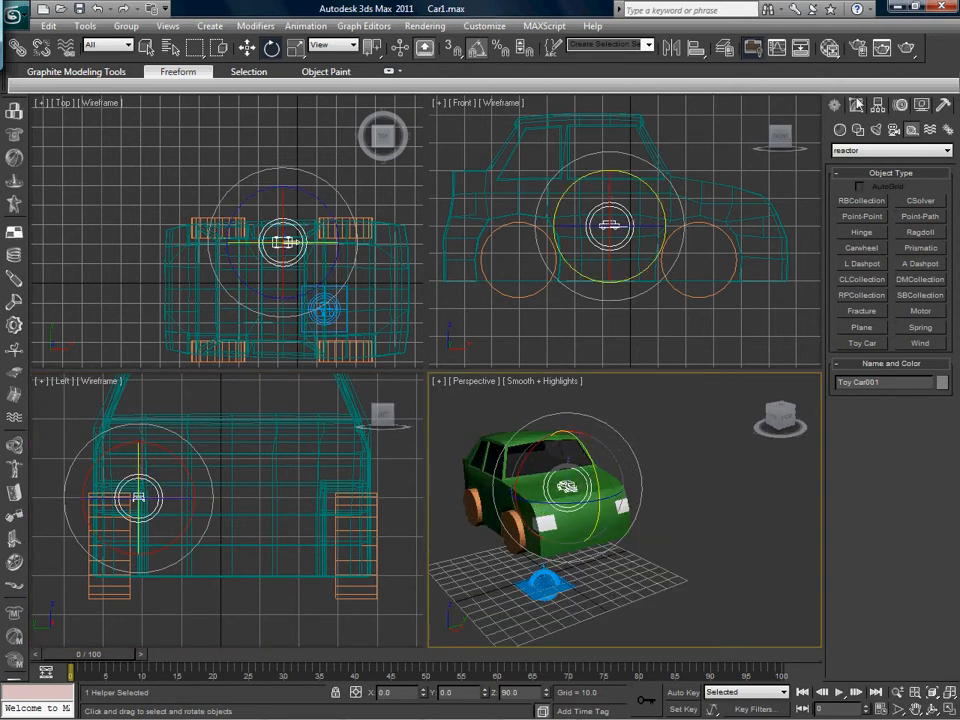
Open Toy Car001's settings panel and scroll through its properties.
left_click(855, 104)
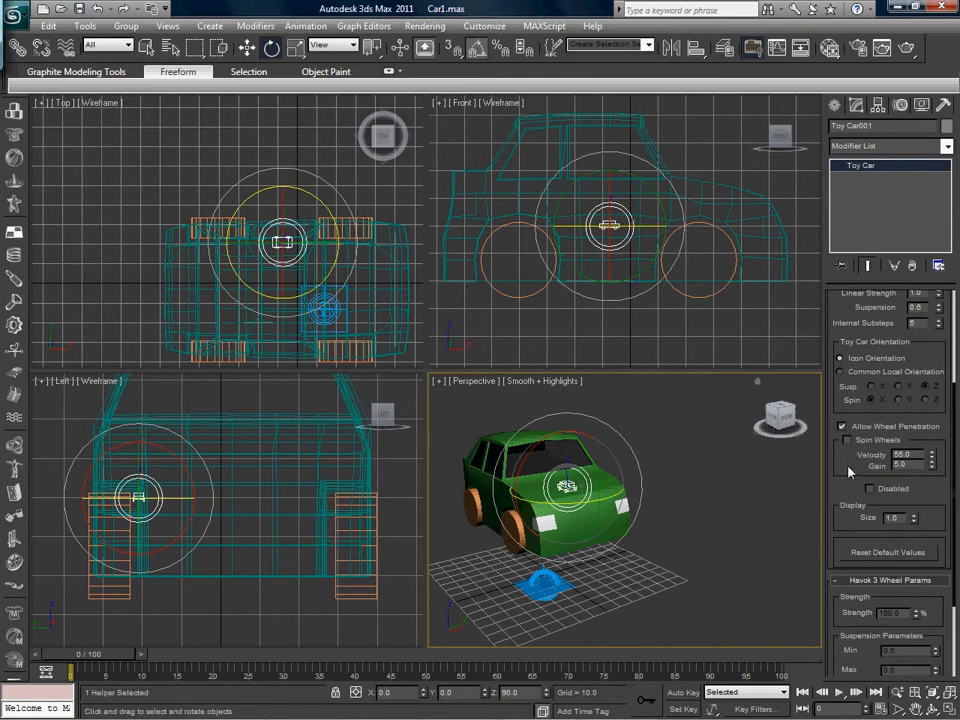
scroll("down", 3)
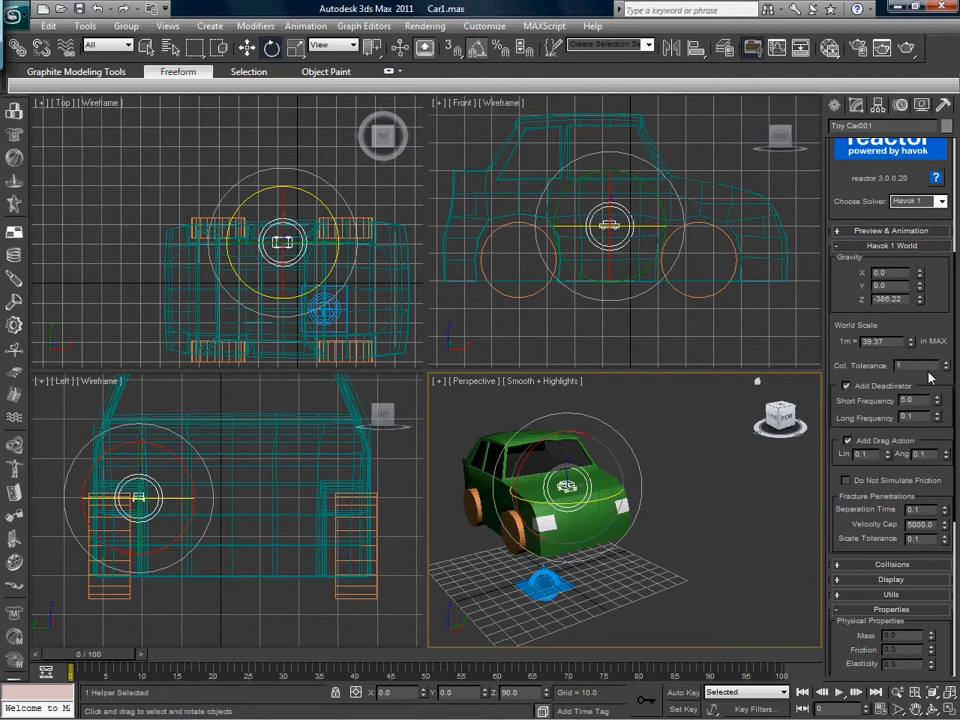
Expand Preview & Animation and launch Preview in Window for the green toy car.
left_click(889, 230)
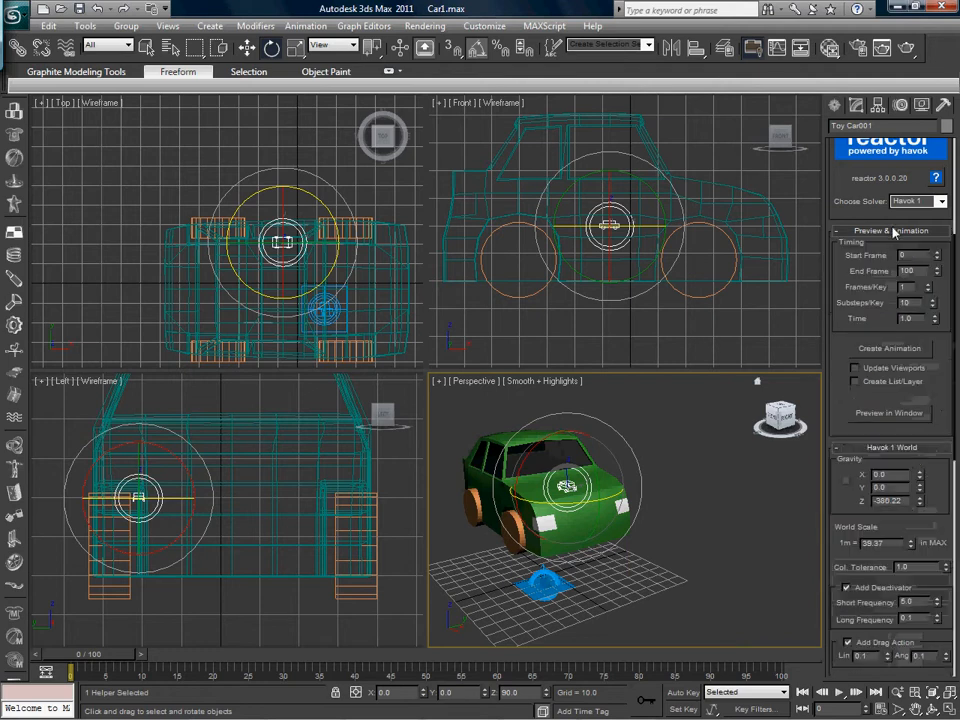
left_click(888, 412)
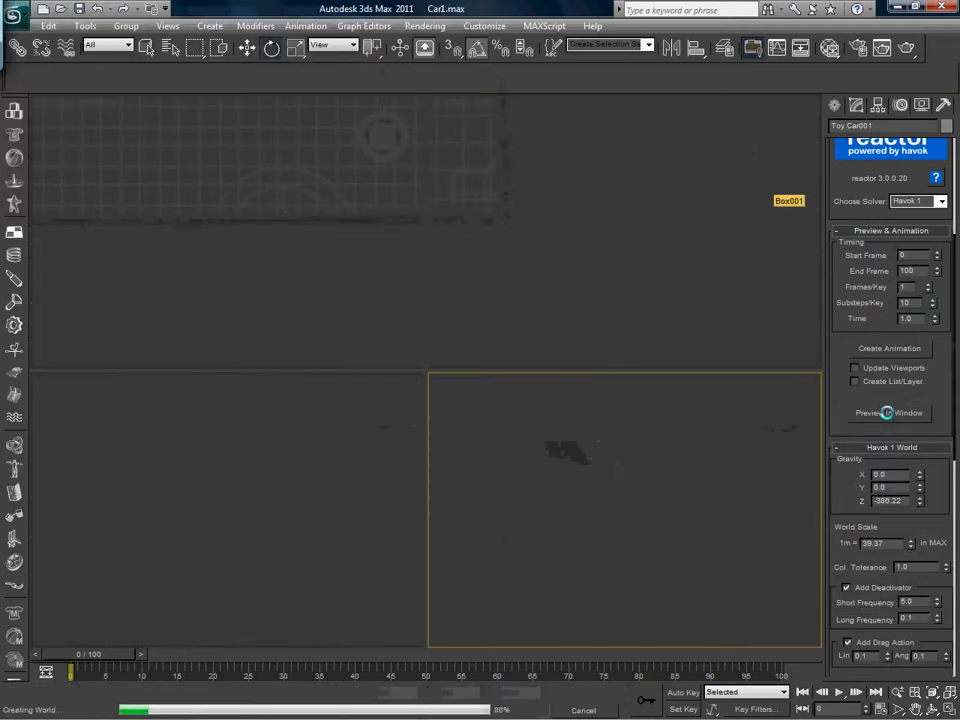
left_click(889, 412)
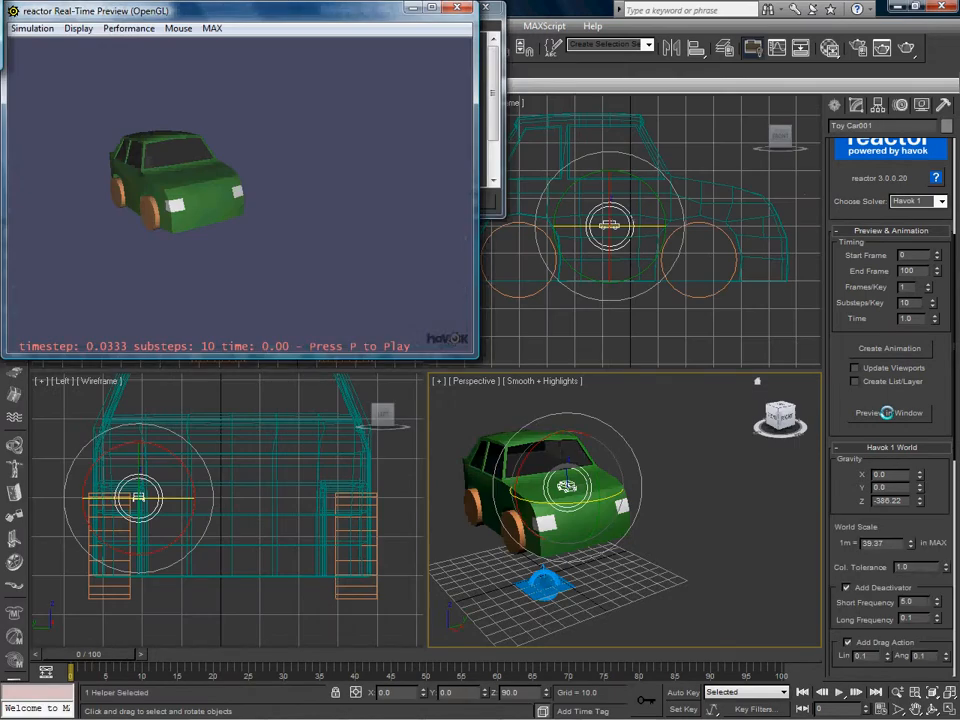